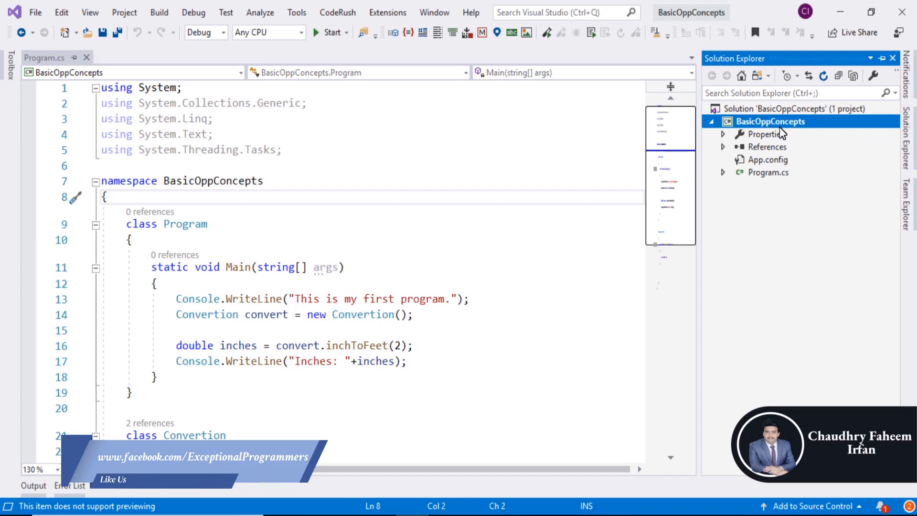
# - Add a new Class item named ConvertClass to the BasicOppConcepts project via Add > New Item
pyautogui.rightClick(769, 121)
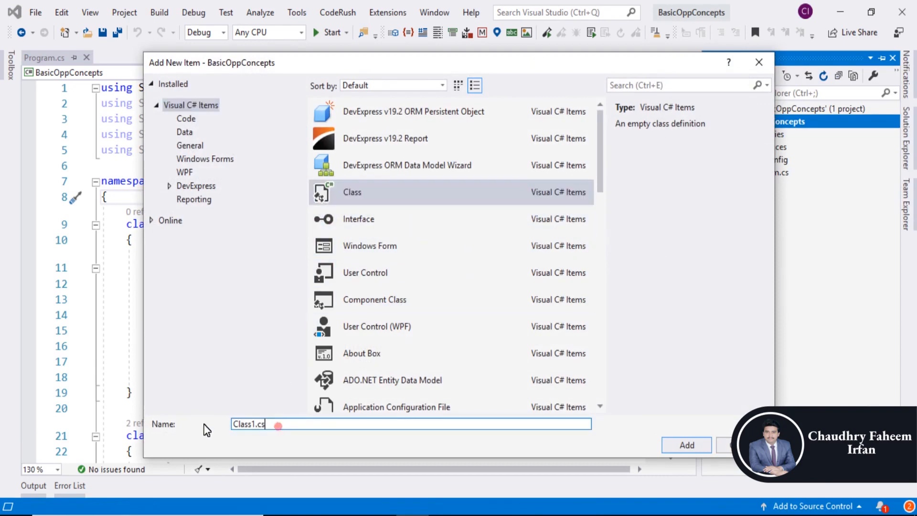
pyautogui.write('Convert')
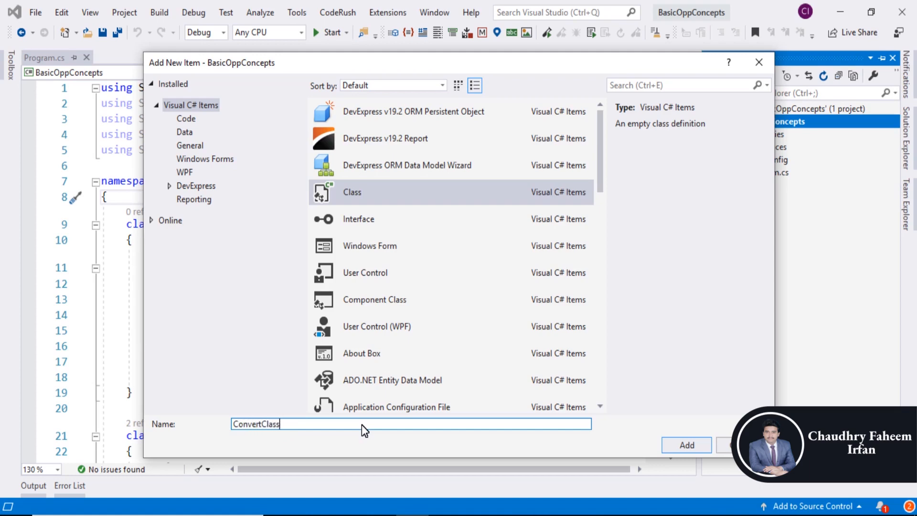
pyautogui.click(686, 444)
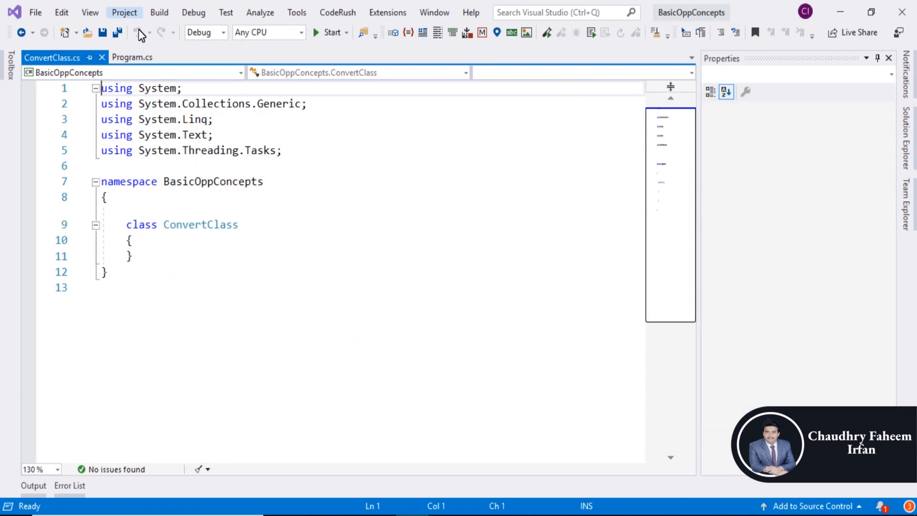
# - Cut inchToFeet from Program.cs into ConvertClass and remove the old Convertion class
pyautogui.click(132, 58)
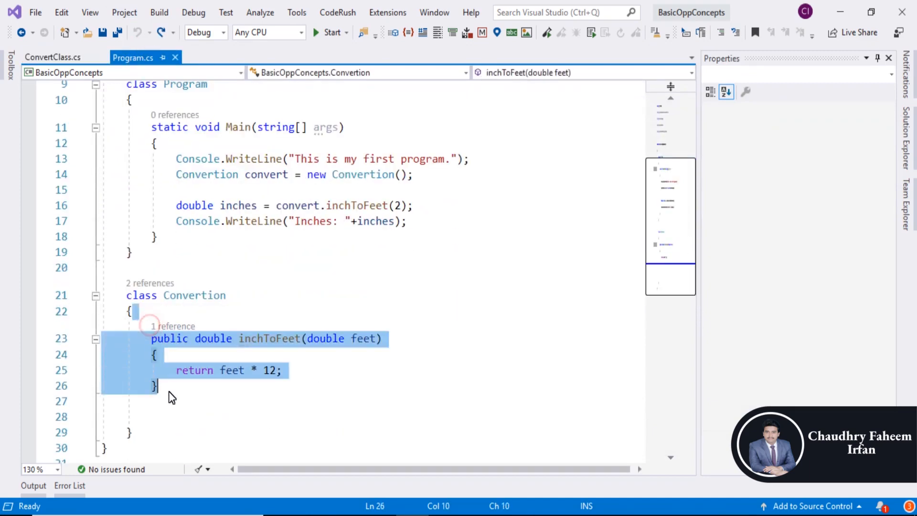
pyautogui.press('Delete')
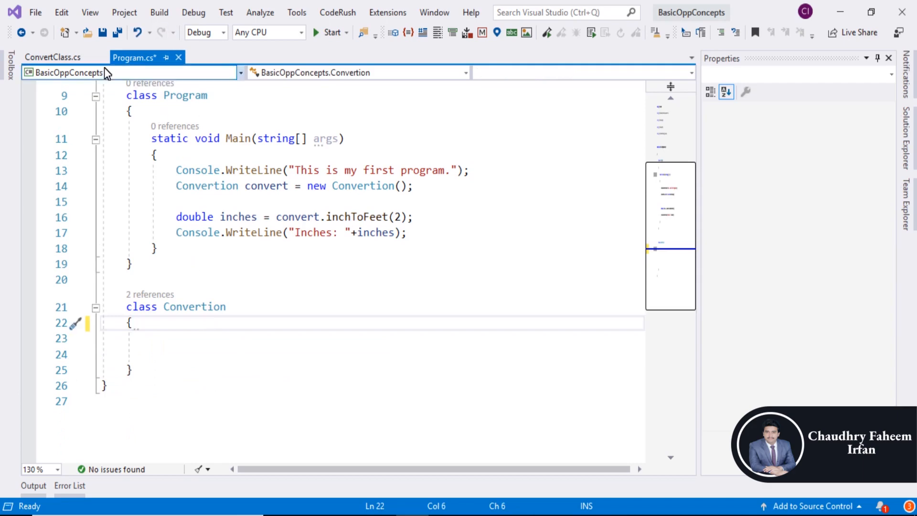
pyautogui.click(52, 57)
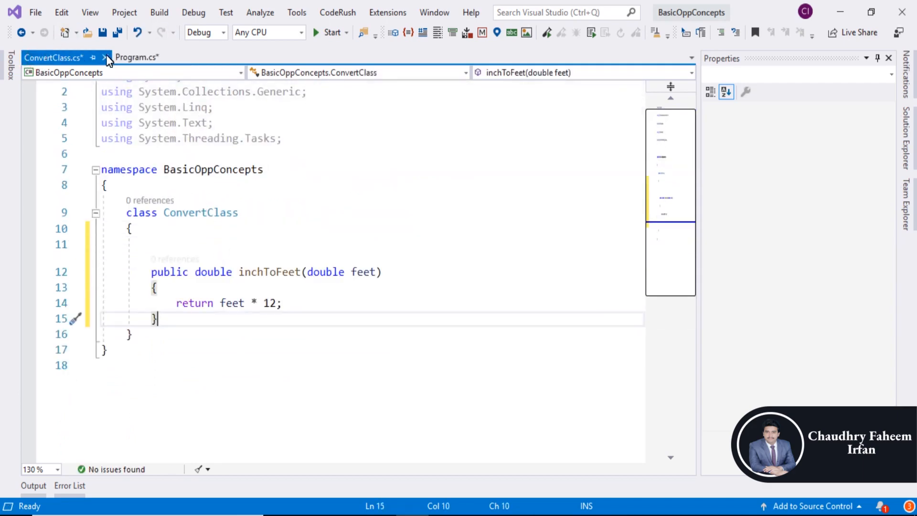
pyautogui.click(139, 58)
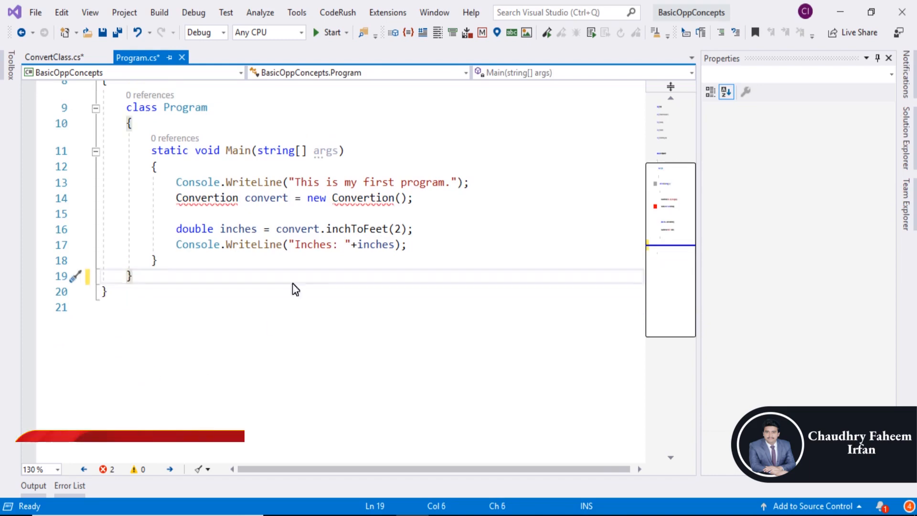
# - Replace both Convertion names in Main with ConvertClass and save Program.cs
pyautogui.click(57, 58)
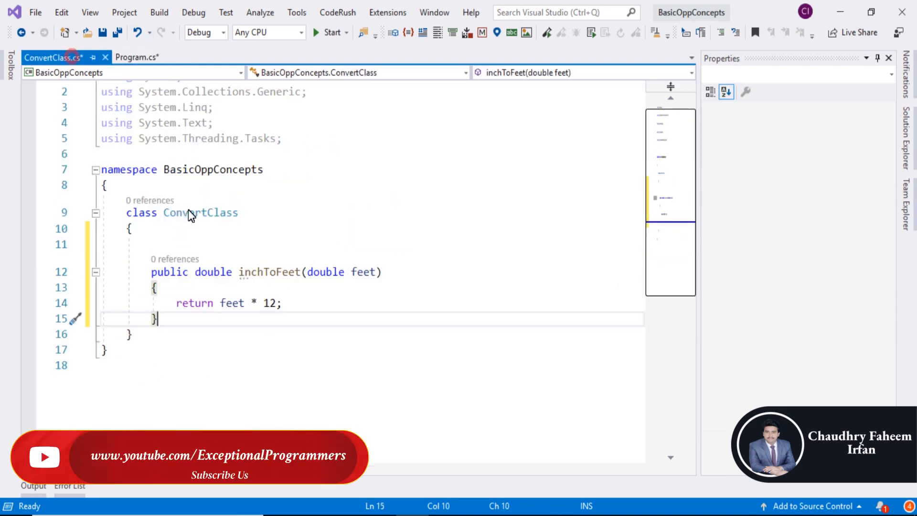
pyautogui.doubleClick(200, 212)
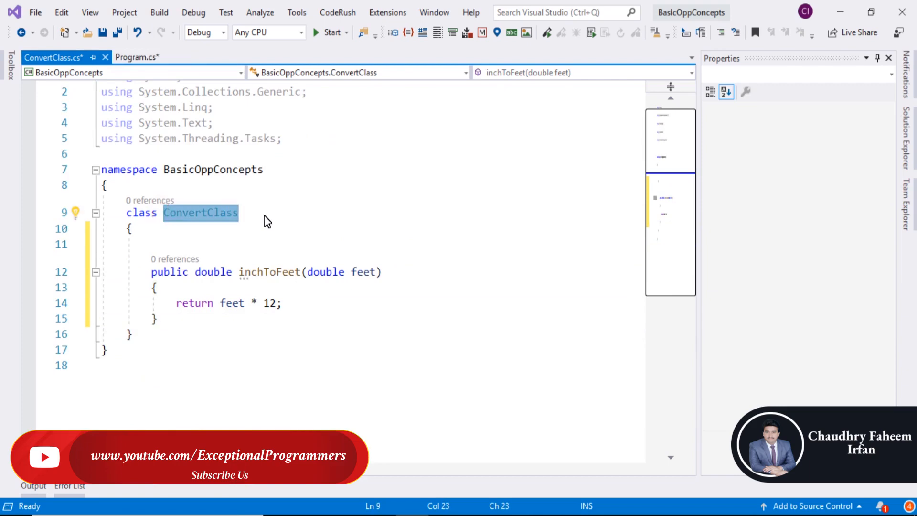
pyautogui.click(139, 58)
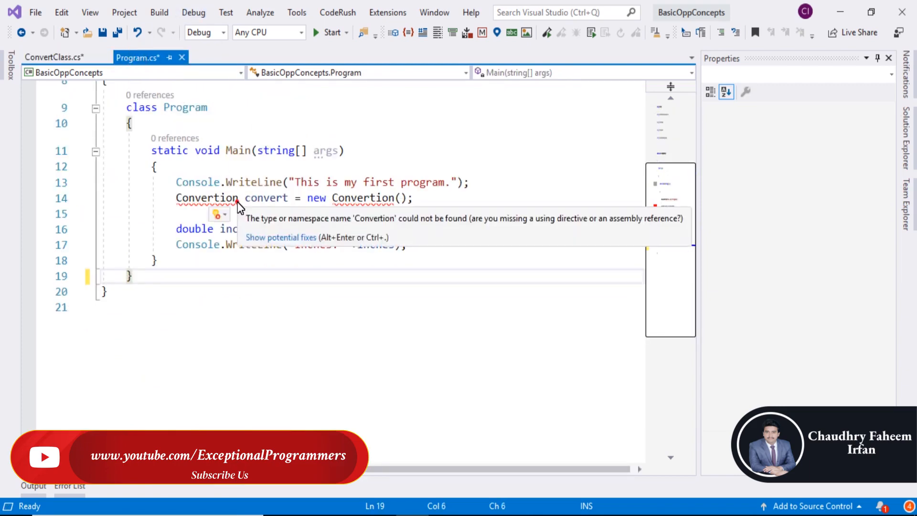
pyautogui.doubleClick(206, 197)
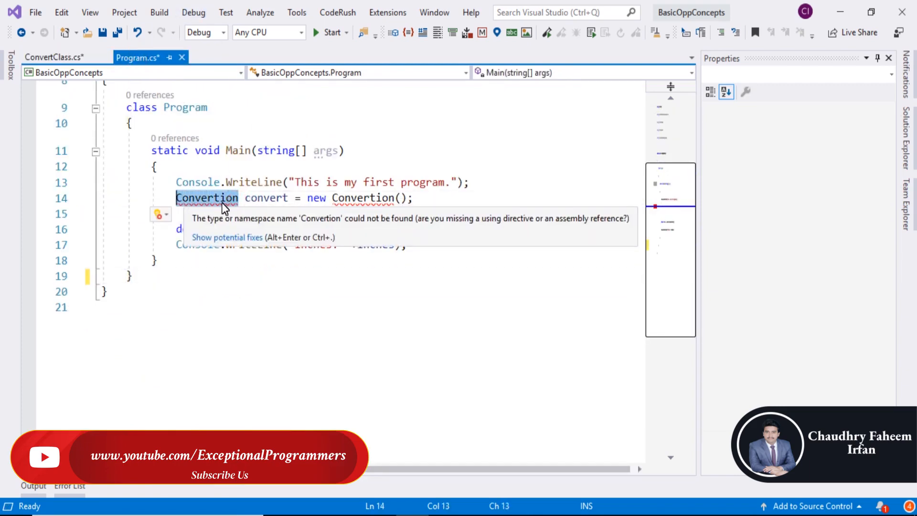
pyautogui.write('ConvertClass')
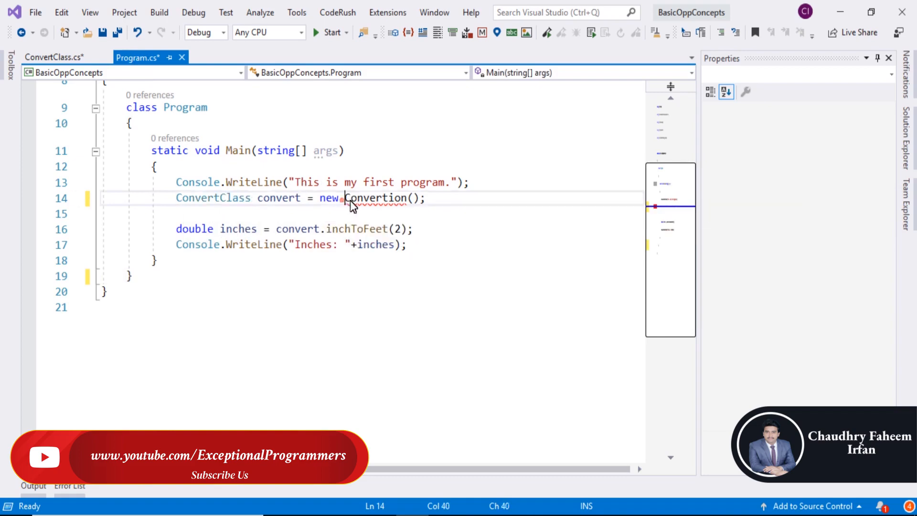
pyautogui.doubleClick(377, 197)
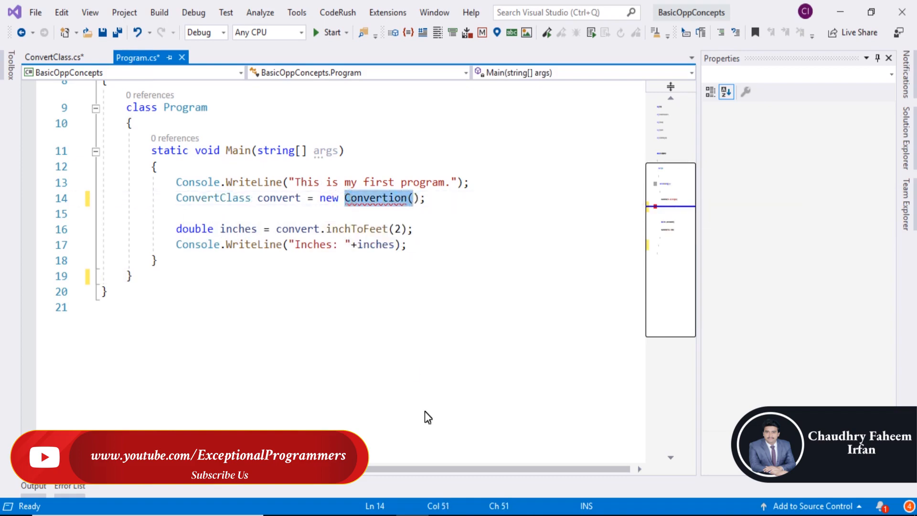
pyautogui.write('ConvertClass')
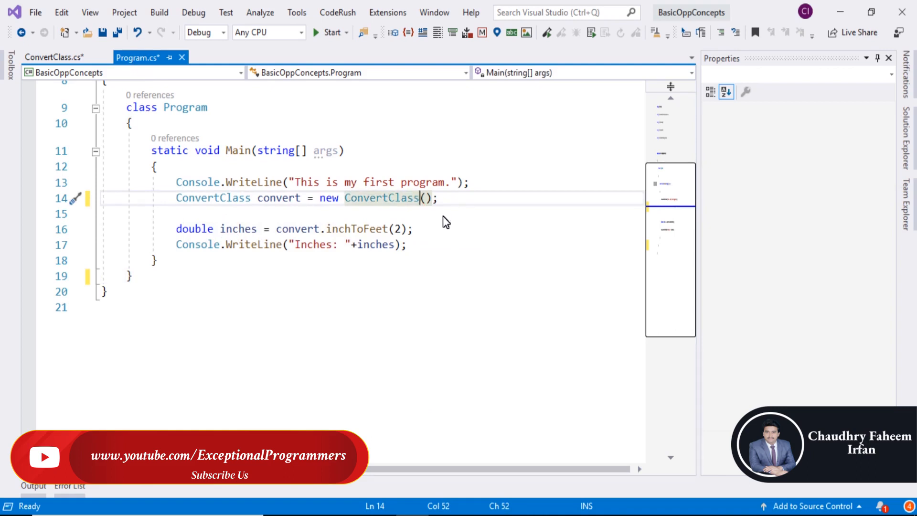
pyautogui.press('Ctrl+s')
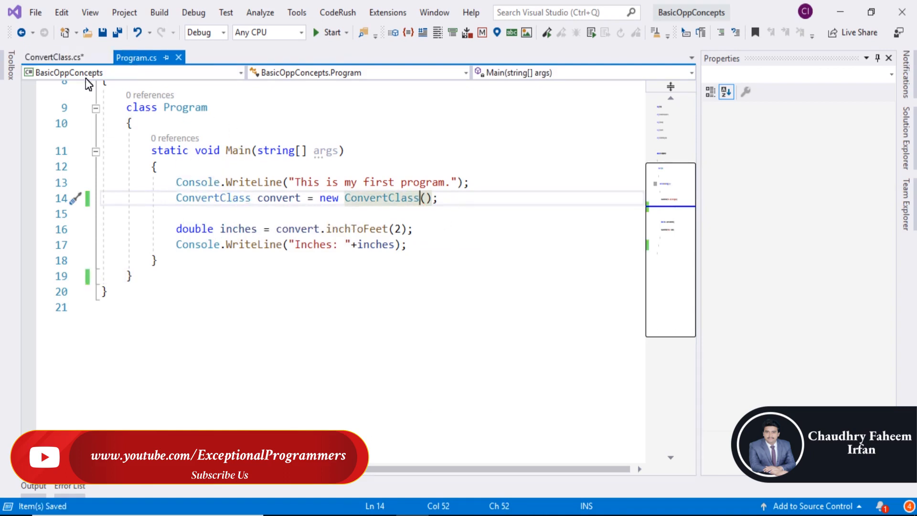
# - Start without debugging so the console prints the first-program message and Inches: 24
pyautogui.click(57, 57)
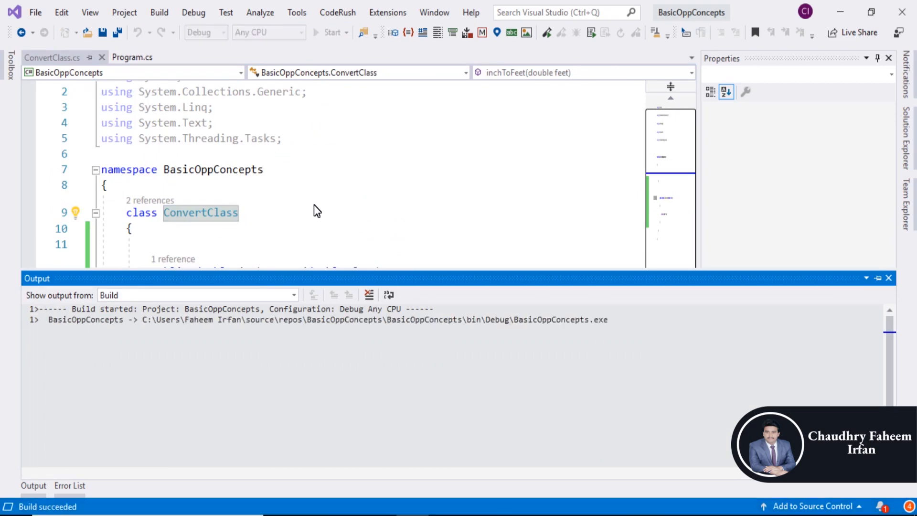
pyautogui.click(332, 33)
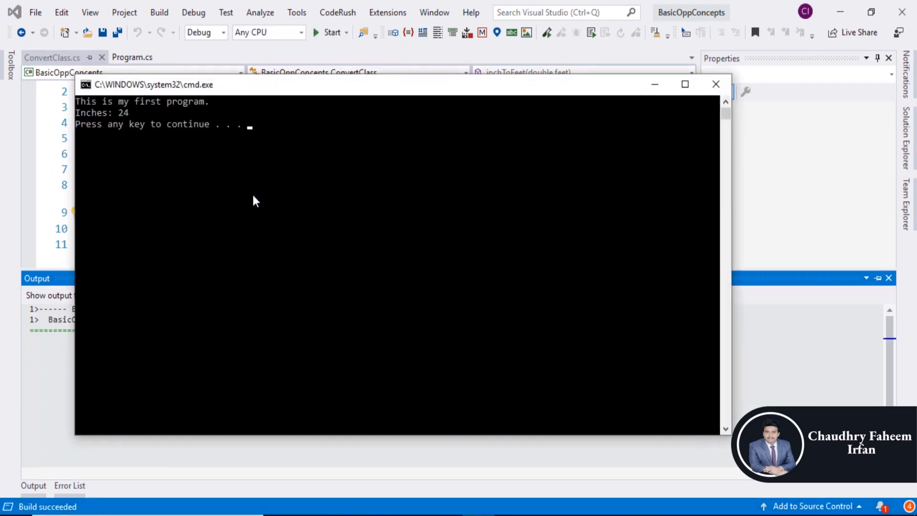
pyautogui.moveTo(611, 126)
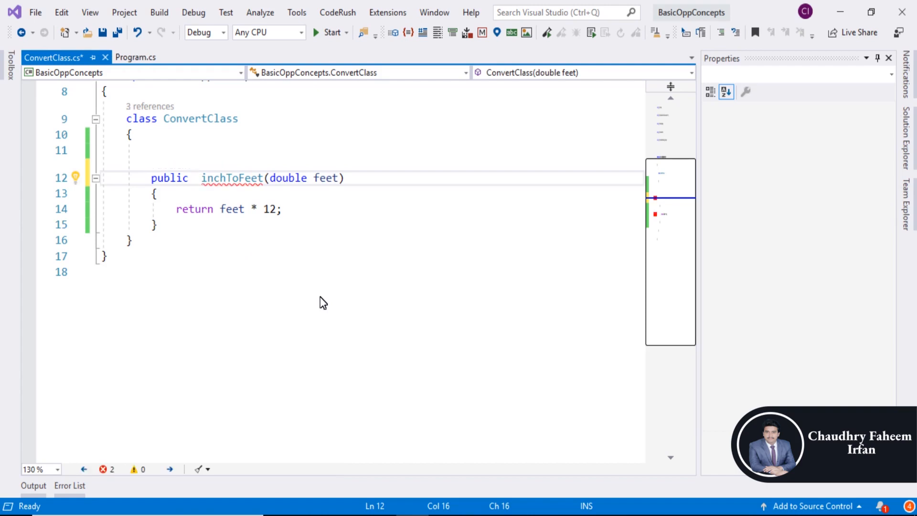
# - Declare inchToFeet as void and cut the inches-printing line out of Main
pyautogui.write('void')
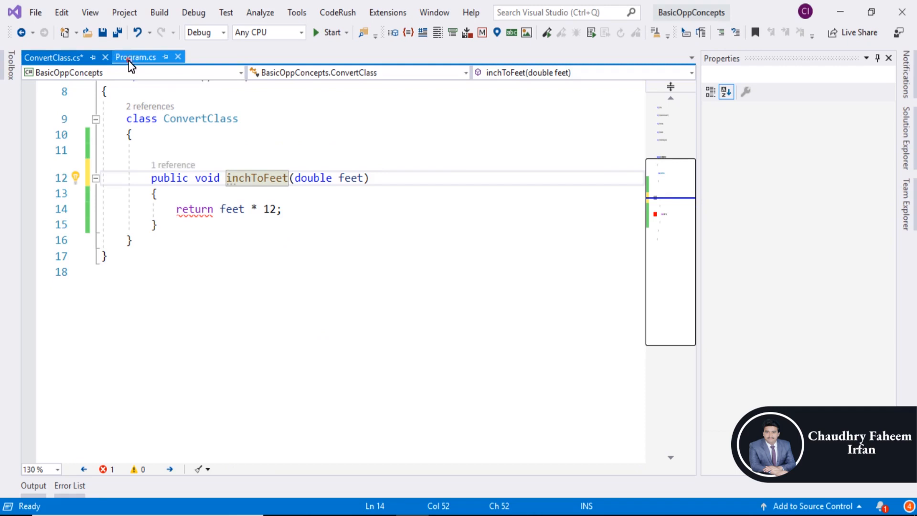
pyautogui.click(136, 57)
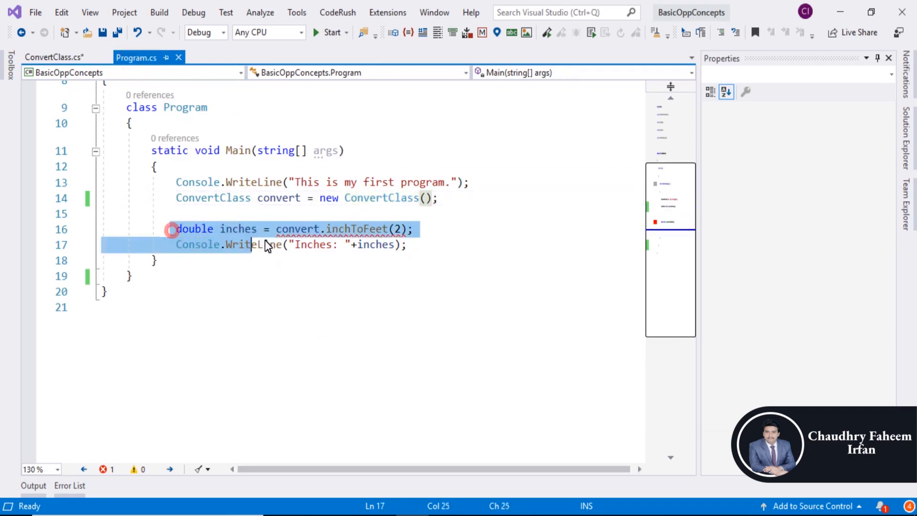
pyautogui.click(416, 255)
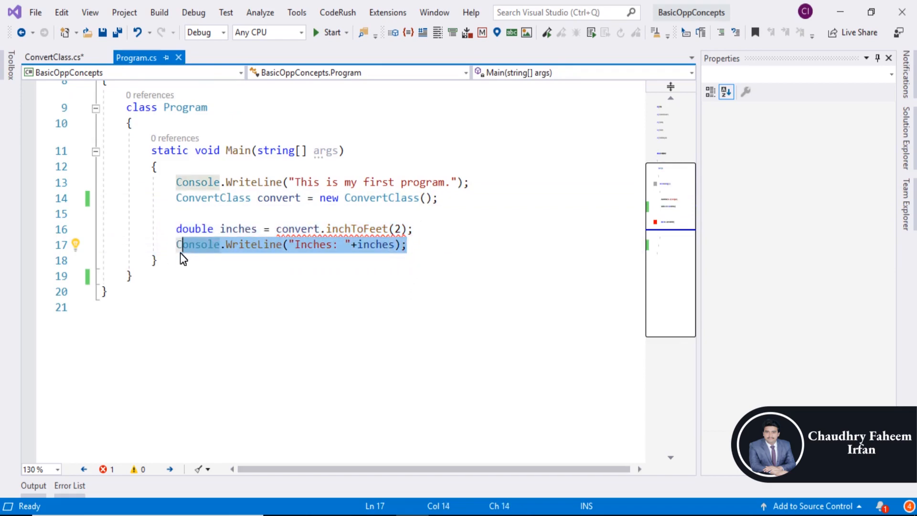
pyautogui.press('Delete')
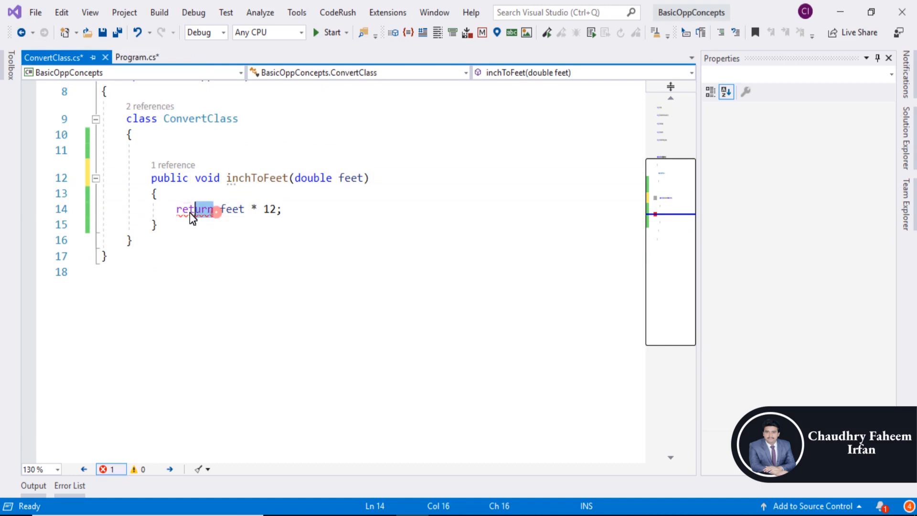
# - Write double inches = feet * 12 and Console.WriteLine("Inches: " + inches); inside inchToFeet
pyautogui.press('Delete')
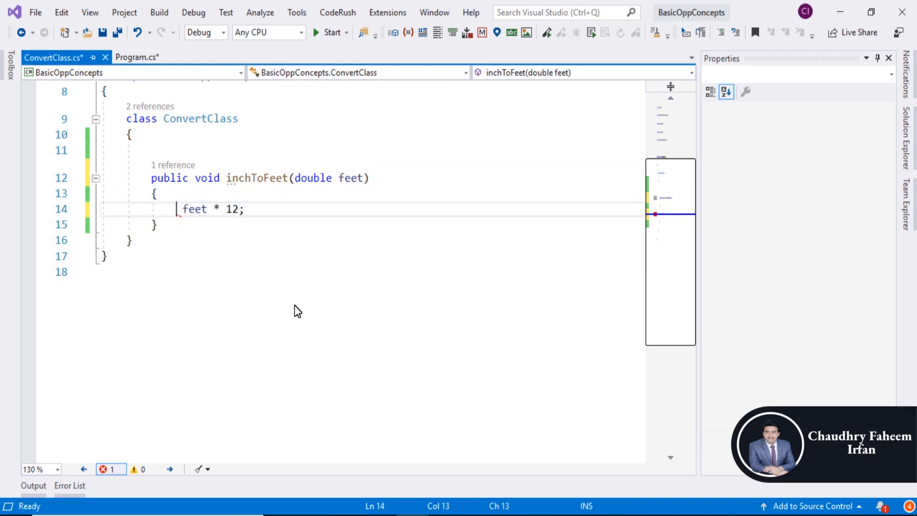
pyautogui.write('double =')
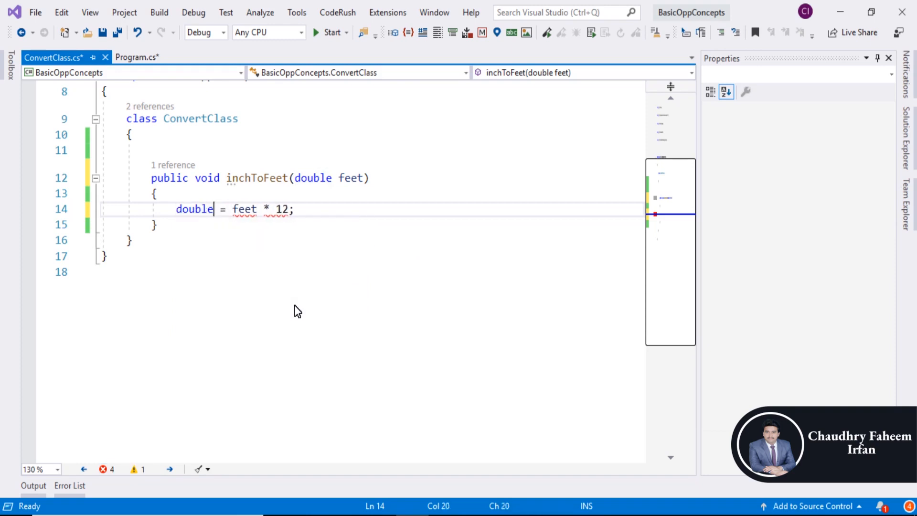
pyautogui.write('in')
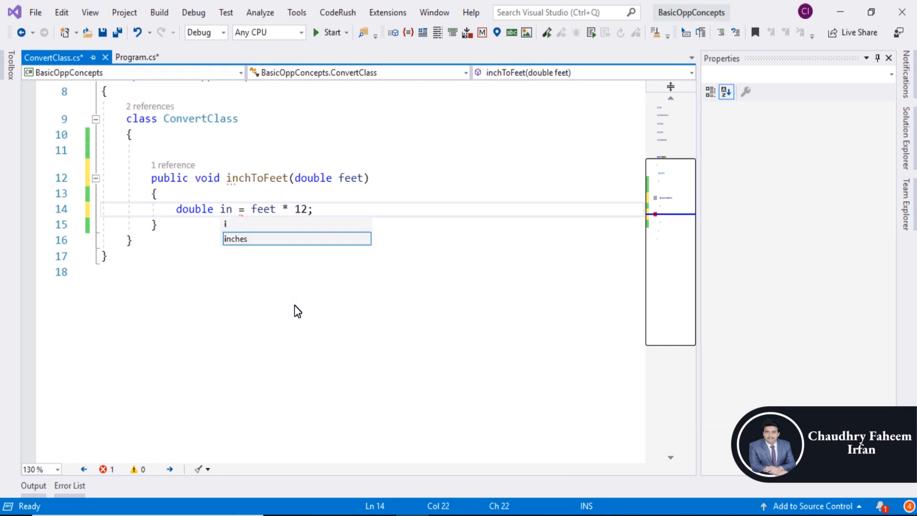
pyautogui.press('Tab')
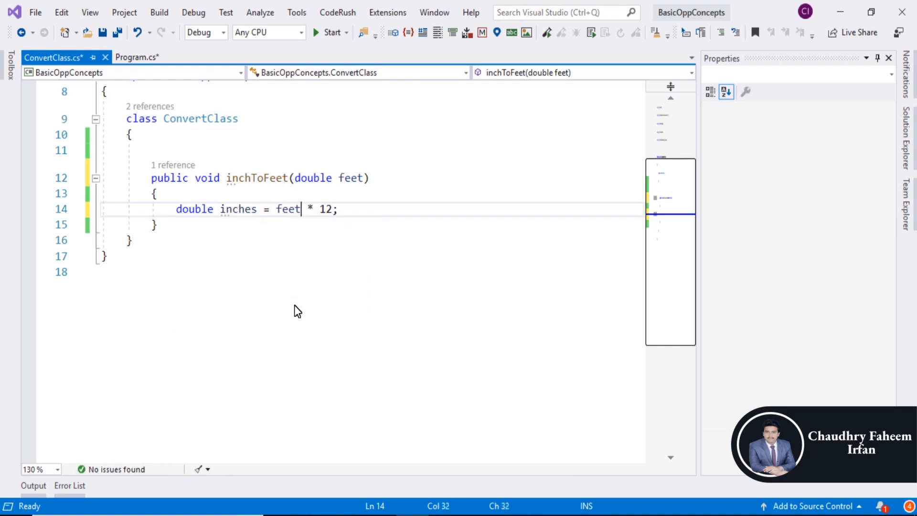
pyautogui.press('Enter')
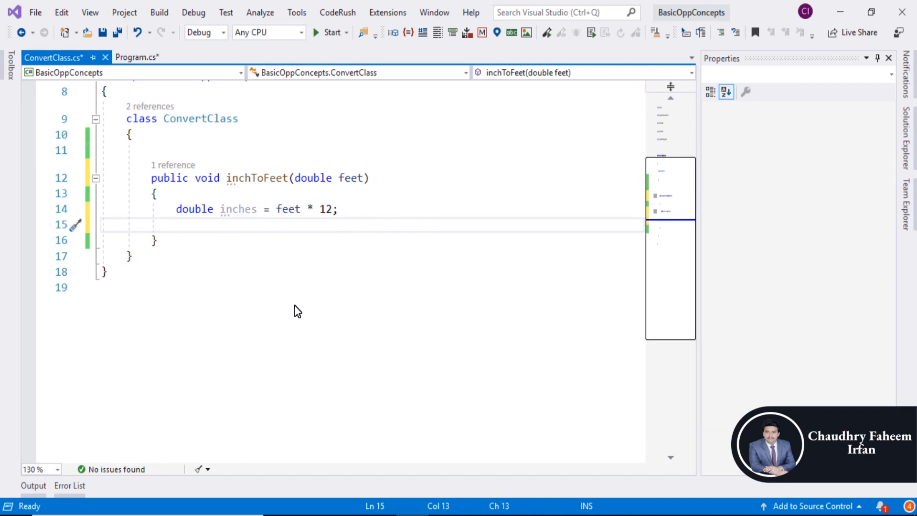
pyautogui.write('Console.WriteLine("Inches: " + inches);')
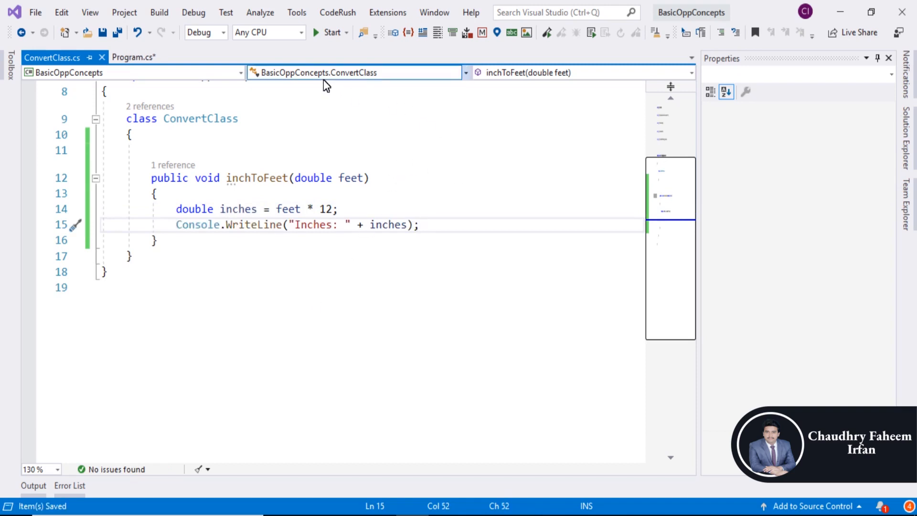
pyautogui.click(134, 57)
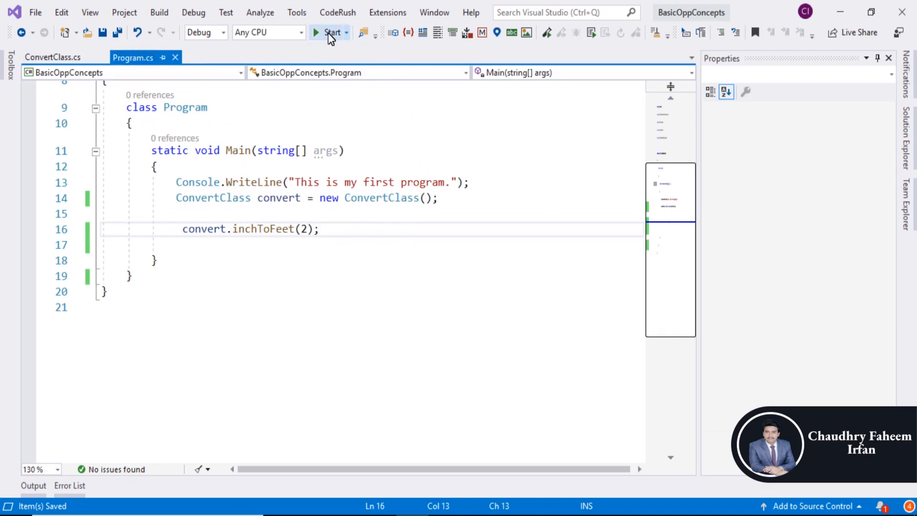
pyautogui.moveTo(329, 37)
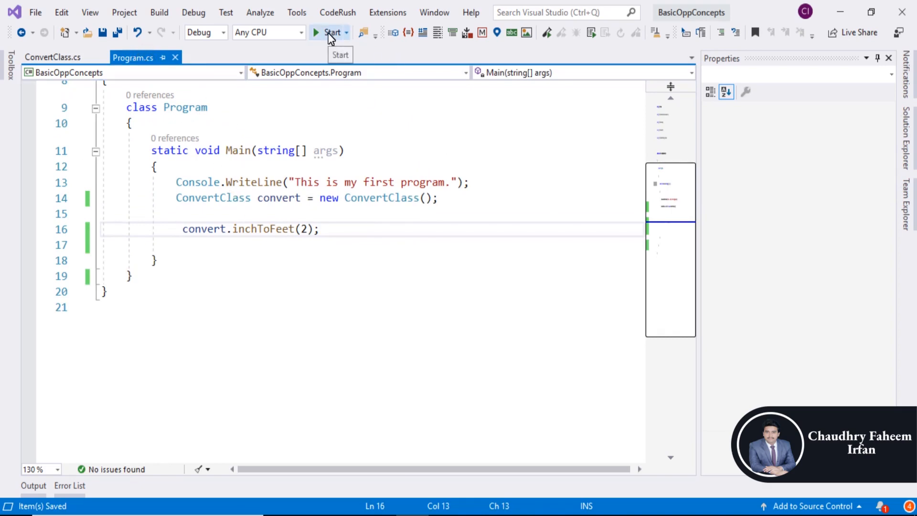
pyautogui.click(330, 32)
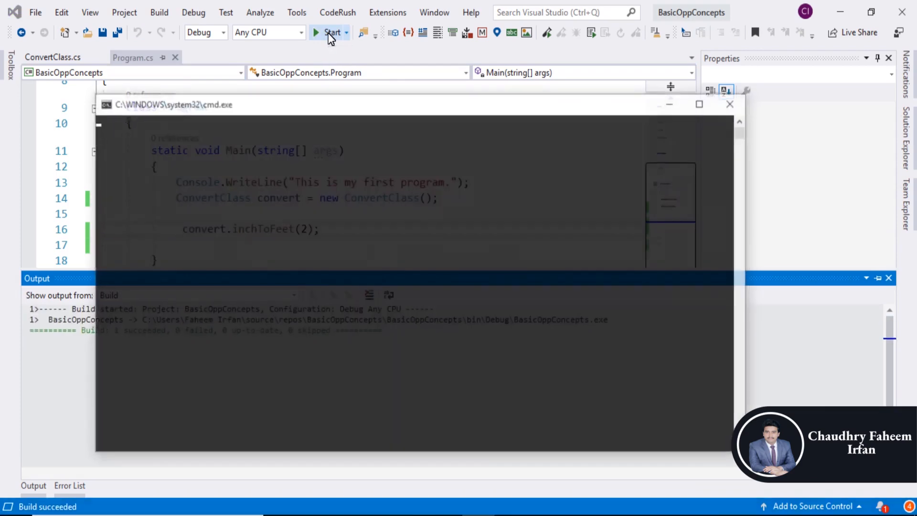
pyautogui.click(333, 32)
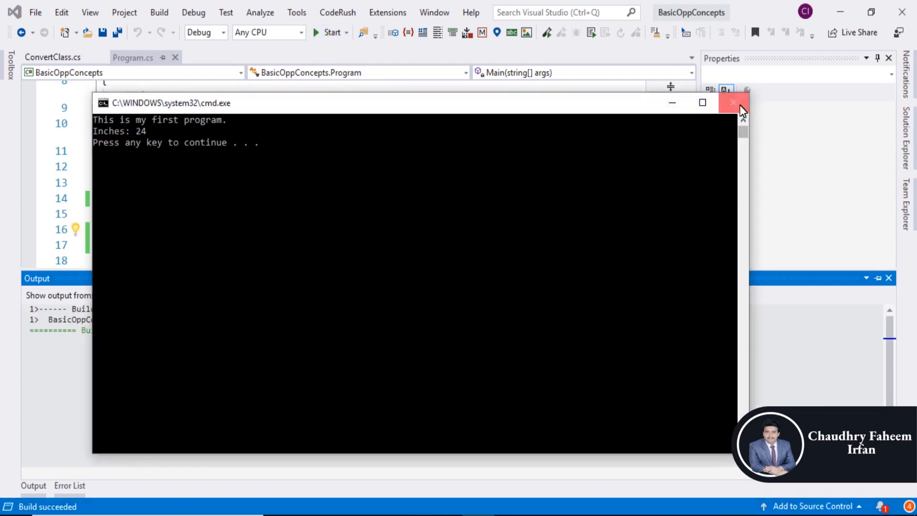
pyautogui.click(733, 103)
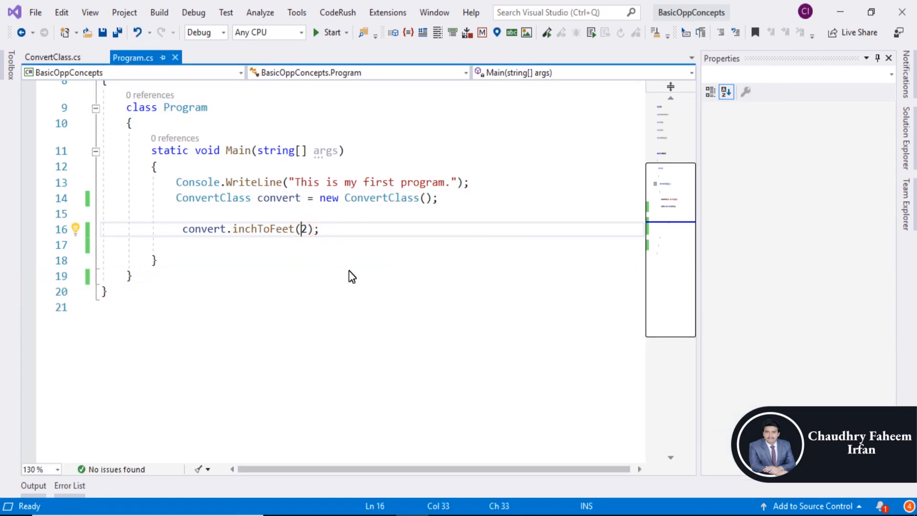
# - Call convert.inchToFeet(3) instead of 2 in Main and save Program.cs
pyautogui.write('3')
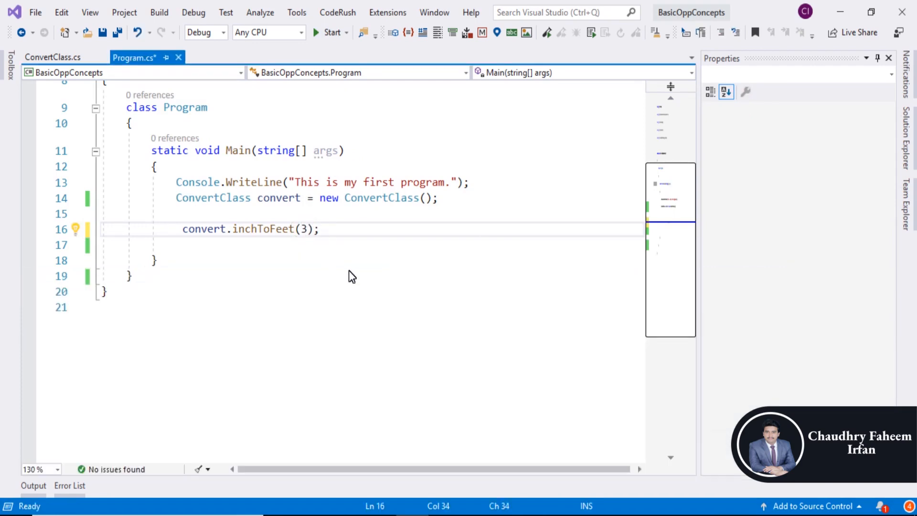
pyautogui.press('Ctrl+s')
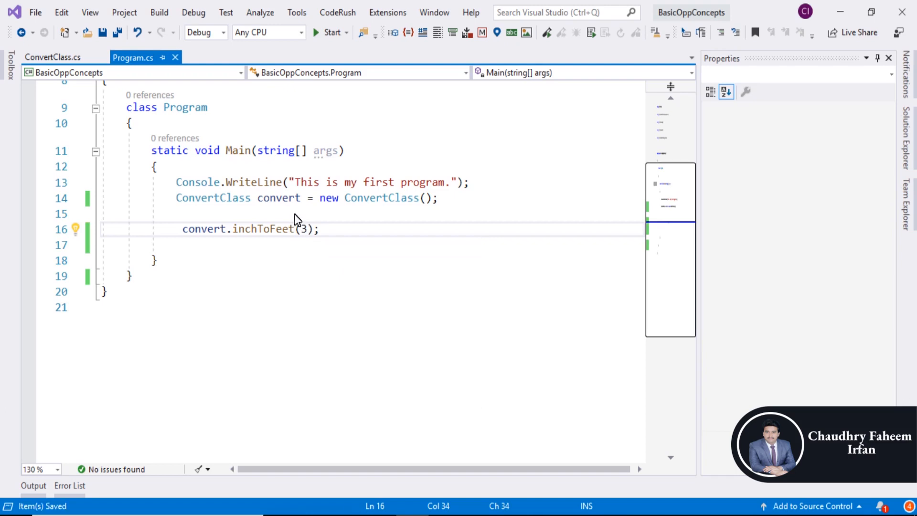
pyautogui.click(181, 213)
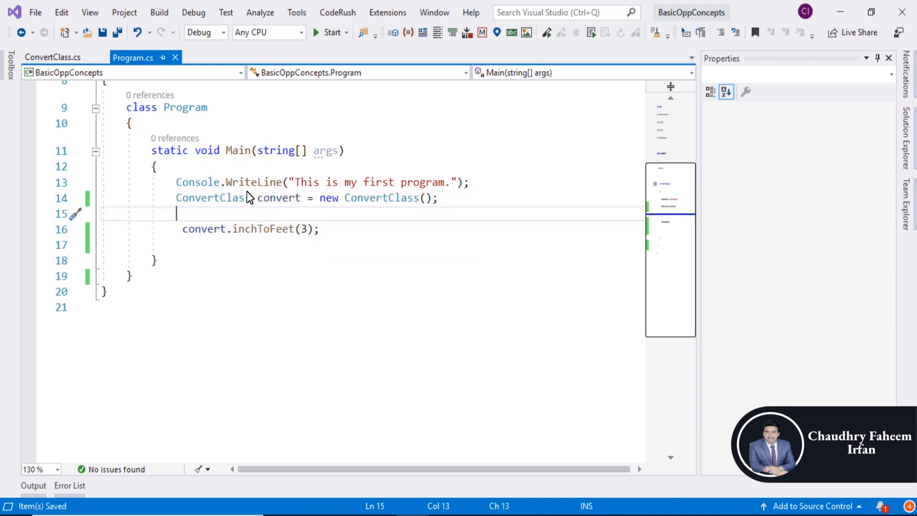
pyautogui.moveTo(183, 189)
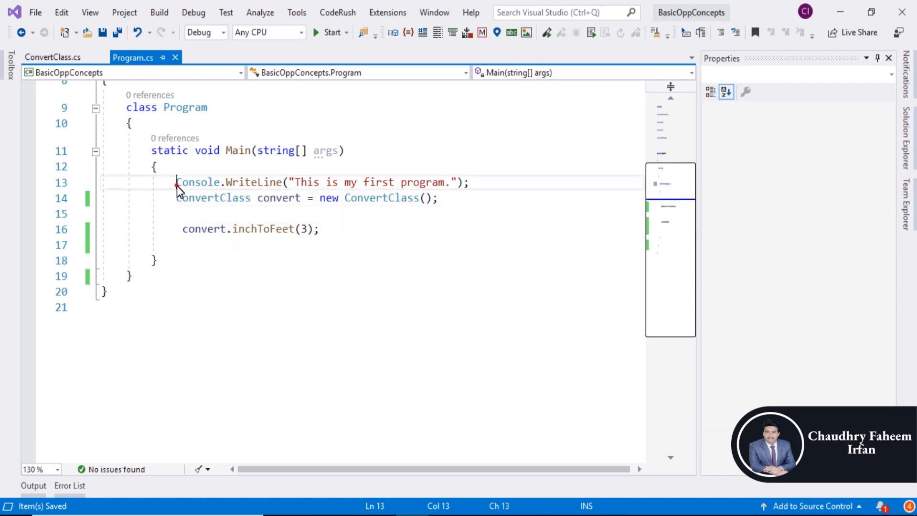
# - Breakpoint Main's Console.WriteLine on line 13 and run, printing Inches: 36
pyautogui.moveTo(176, 182); pyautogui.dragTo(468, 181)
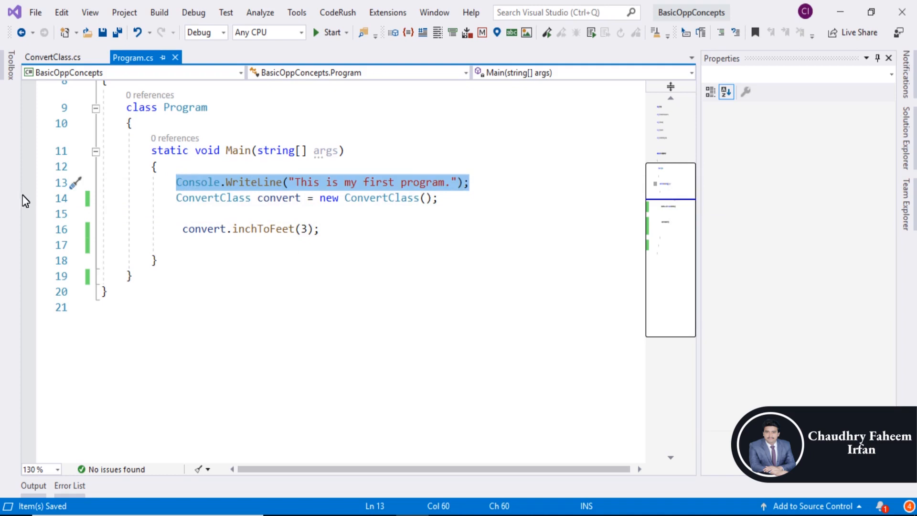
pyautogui.click(29, 182)
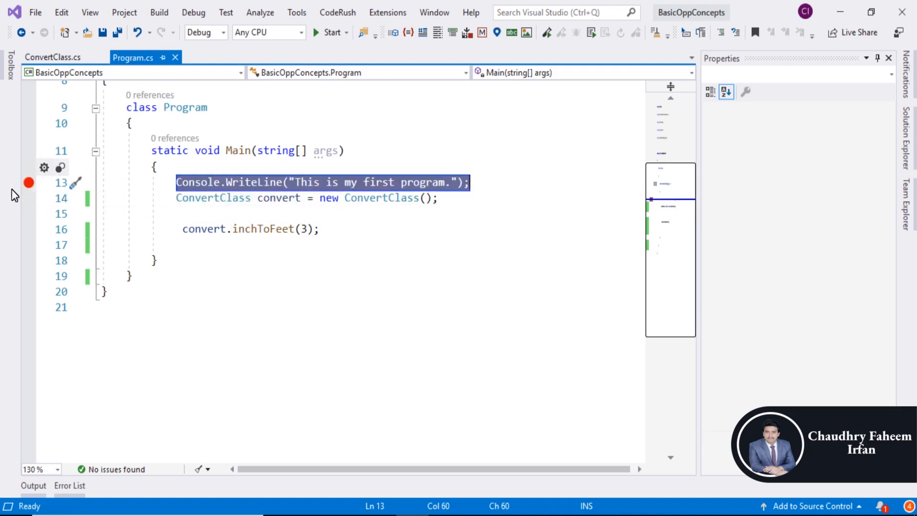
pyautogui.moveTo(29, 189)
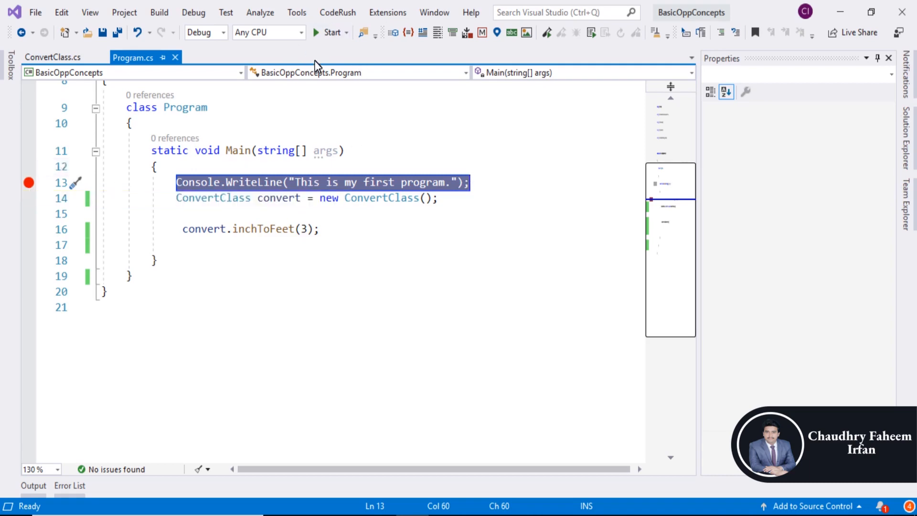
pyautogui.click(326, 33)
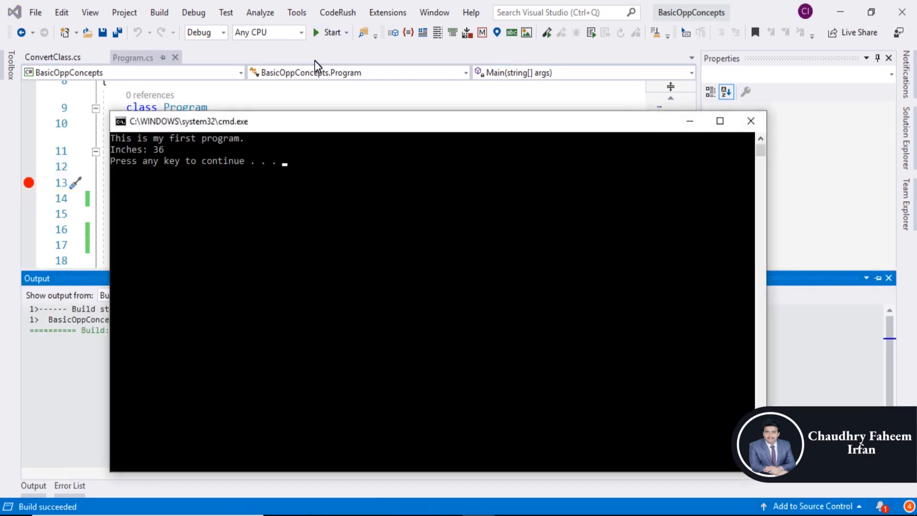
pyautogui.moveTo(738, 157)
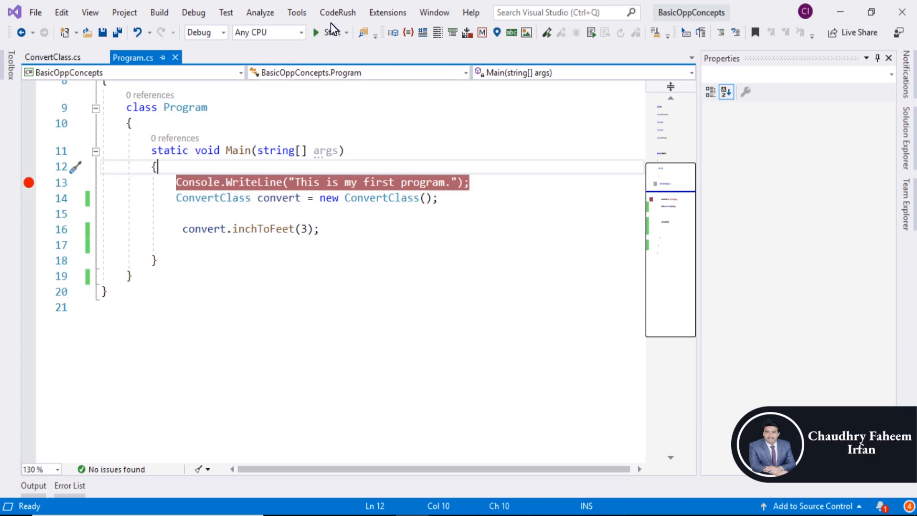
# - Start Debugging so execution pauses at the line-13 breakpoint in Main
pyautogui.click(319, 32)
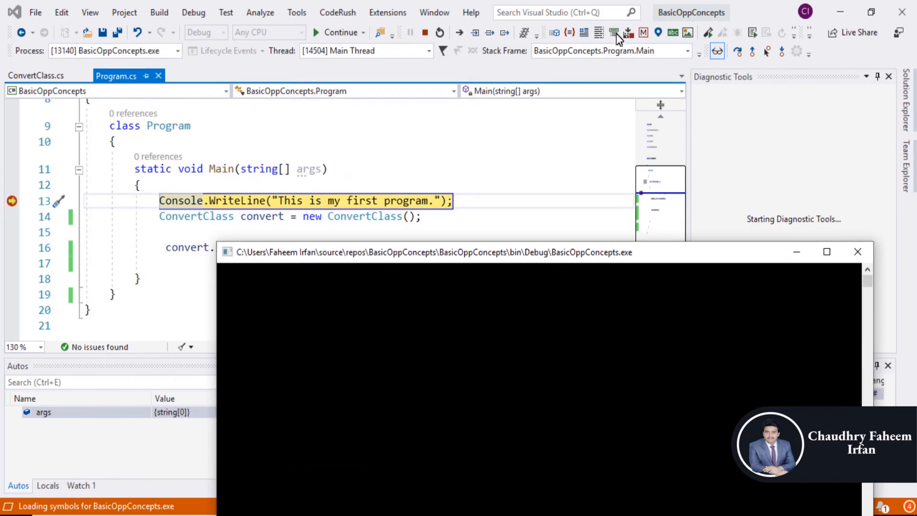
pyautogui.click(460, 32)
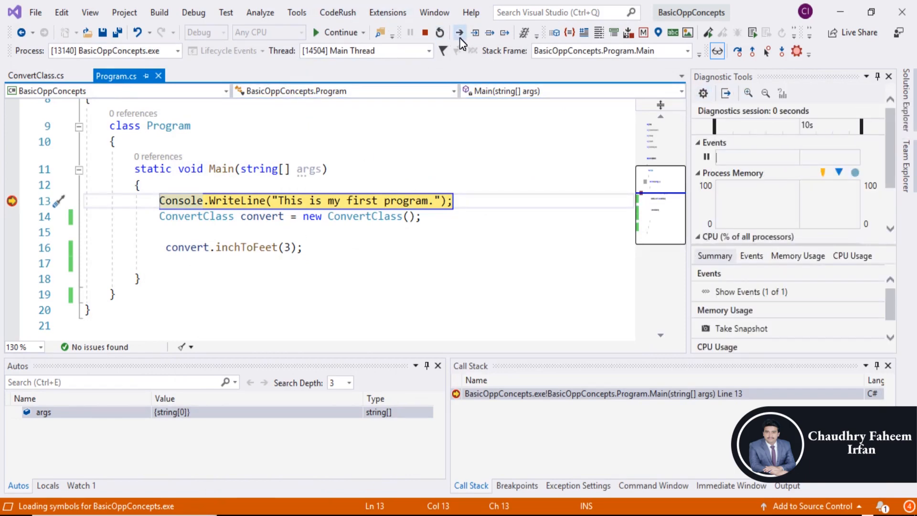
pyautogui.moveTo(481, 38)
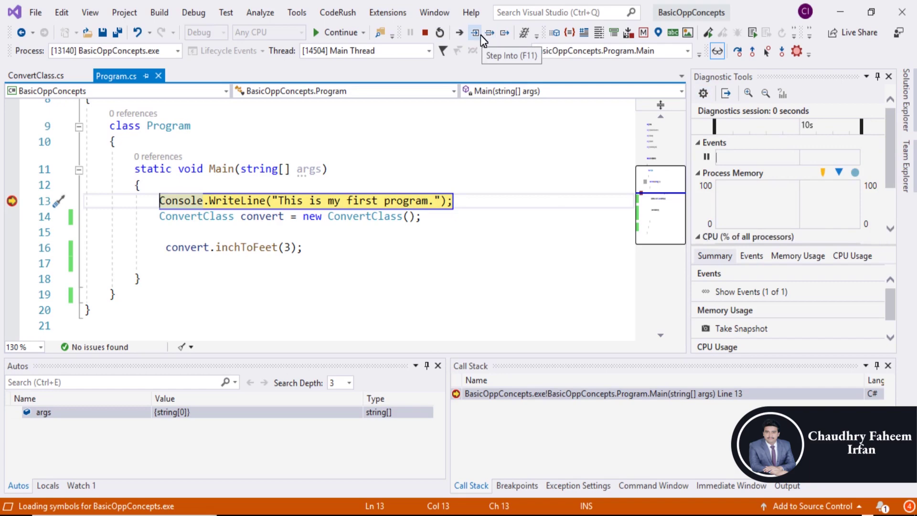
# - Step Over from line 13 to the inchToFeet(3) call, convert now holding a ConvertClass object
pyautogui.click(474, 32)
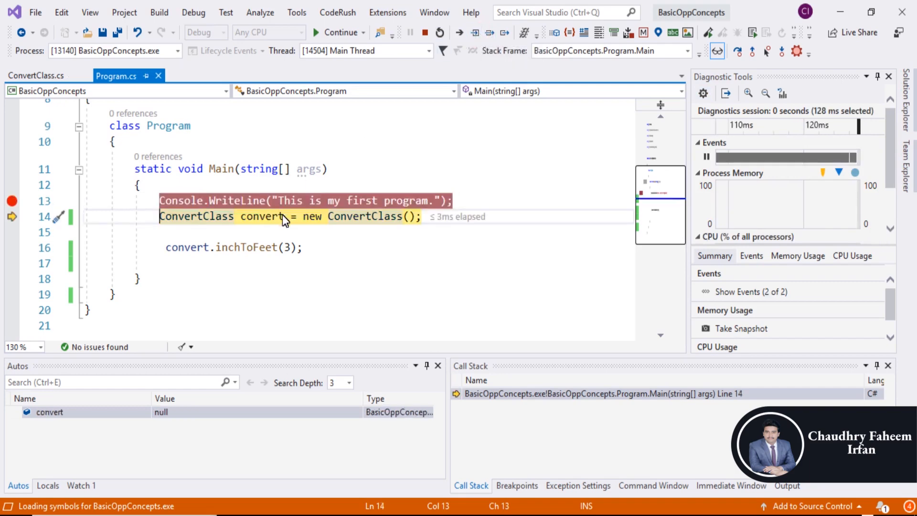
pyautogui.moveTo(205, 240)
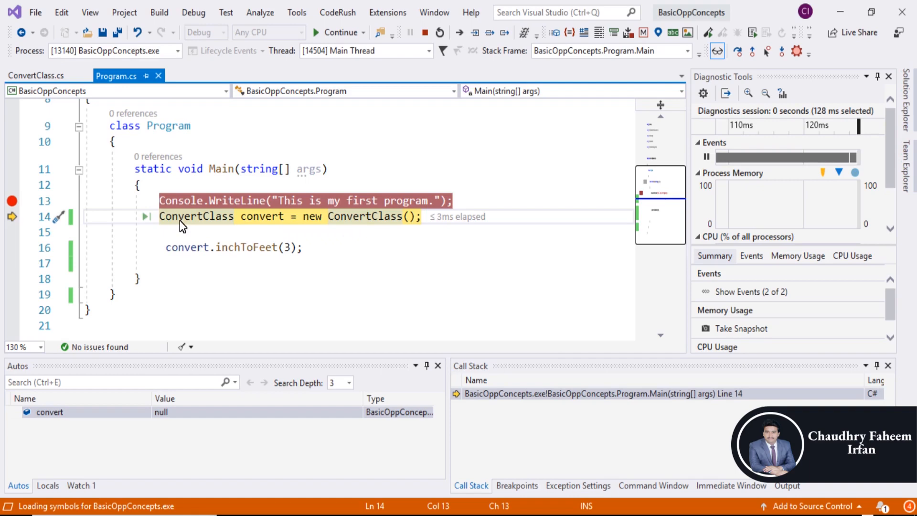
pyautogui.moveTo(223, 232)
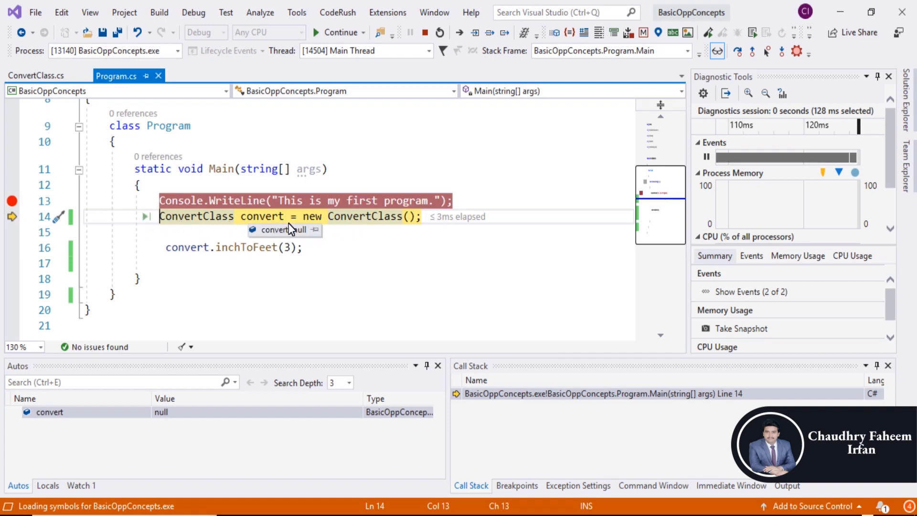
pyautogui.moveTo(296, 225)
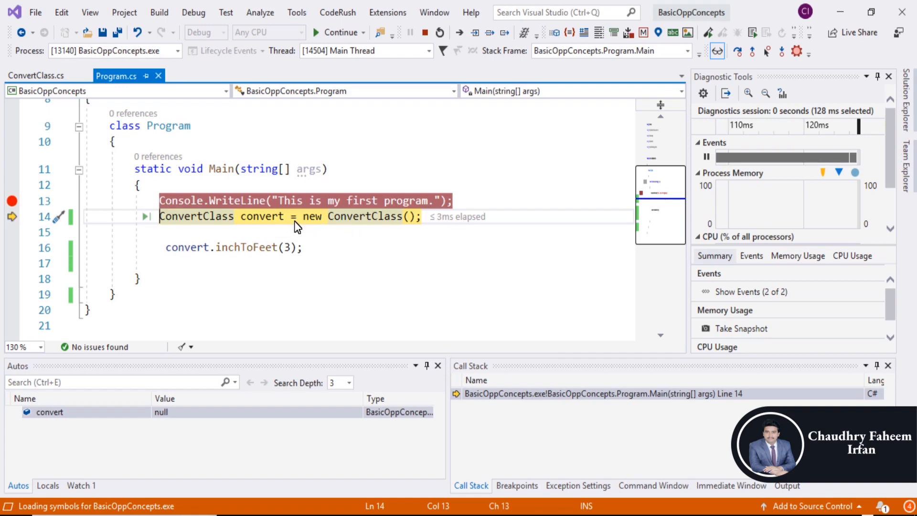
pyautogui.click(475, 32)
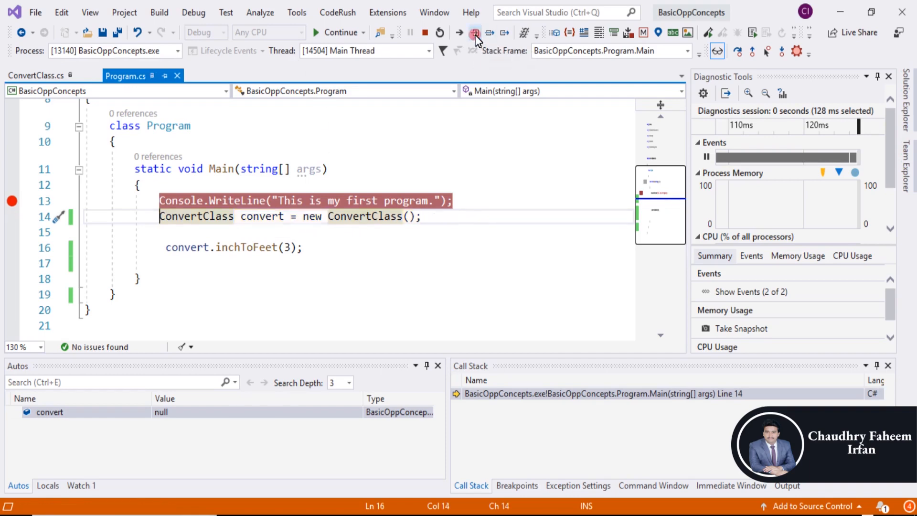
pyautogui.click(473, 33)
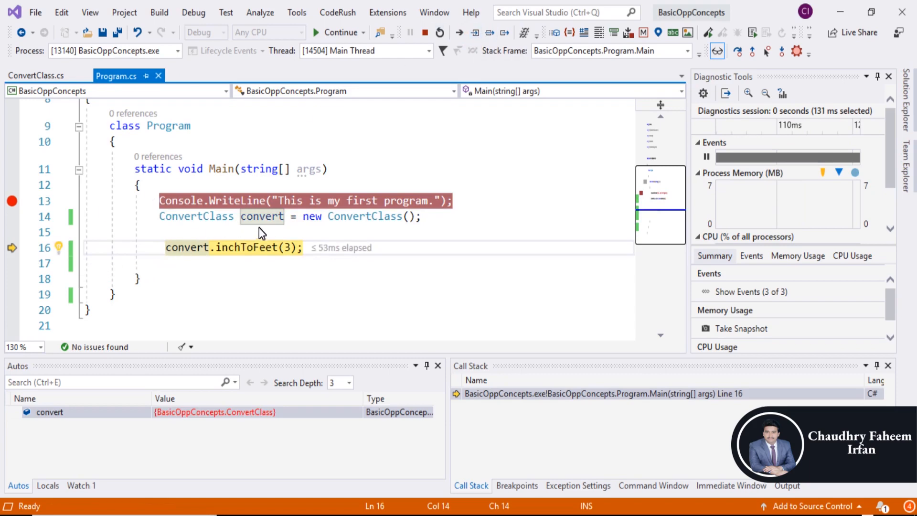
pyautogui.moveTo(222, 238)
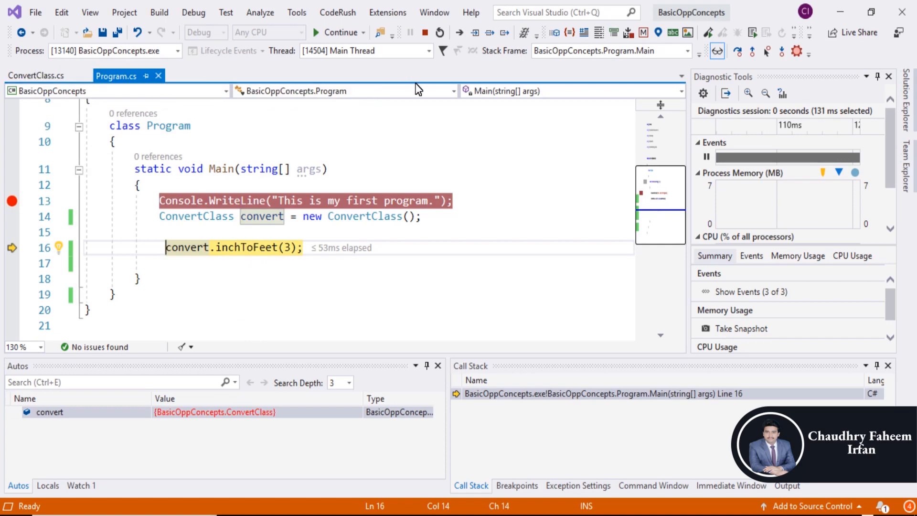
pyautogui.moveTo(476, 32)
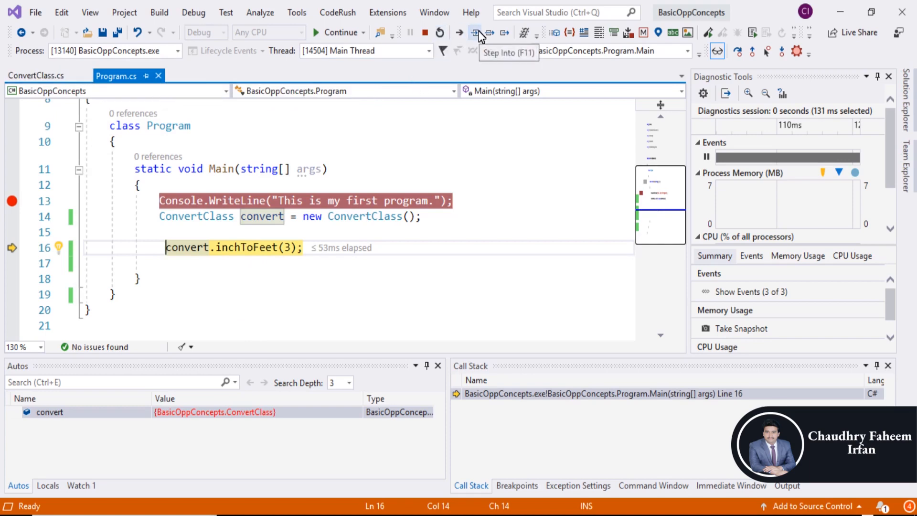
# - Step into inchToFeet and over its lines so inches becomes 36 and Inches: 36 is written
pyautogui.click(475, 31)
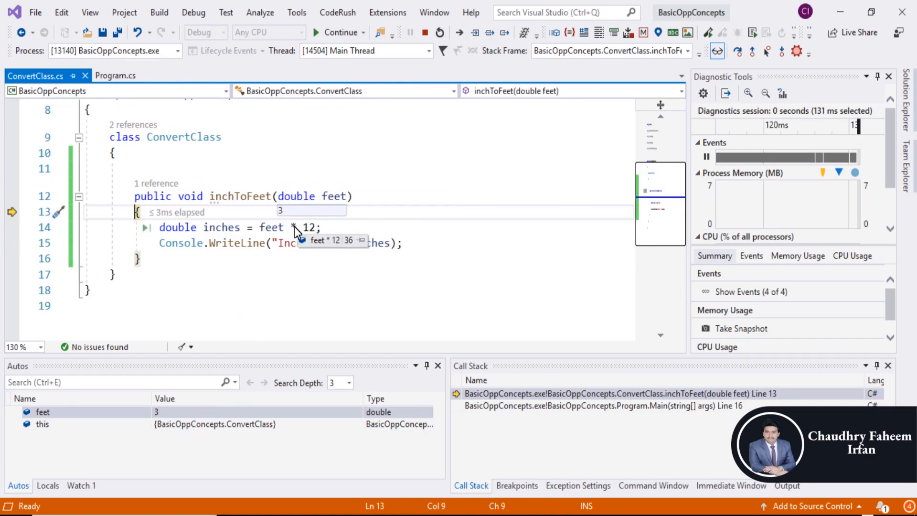
pyautogui.moveTo(311, 199)
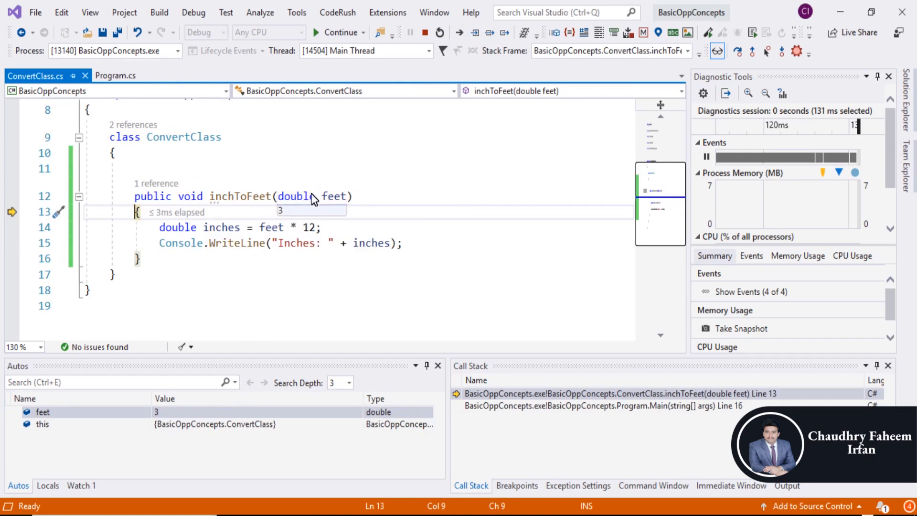
pyautogui.moveTo(286, 219)
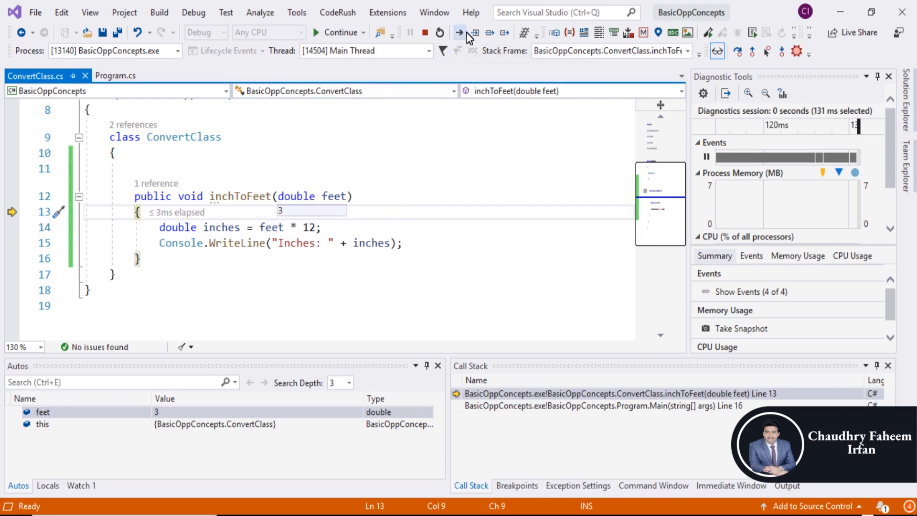
pyautogui.click(458, 32)
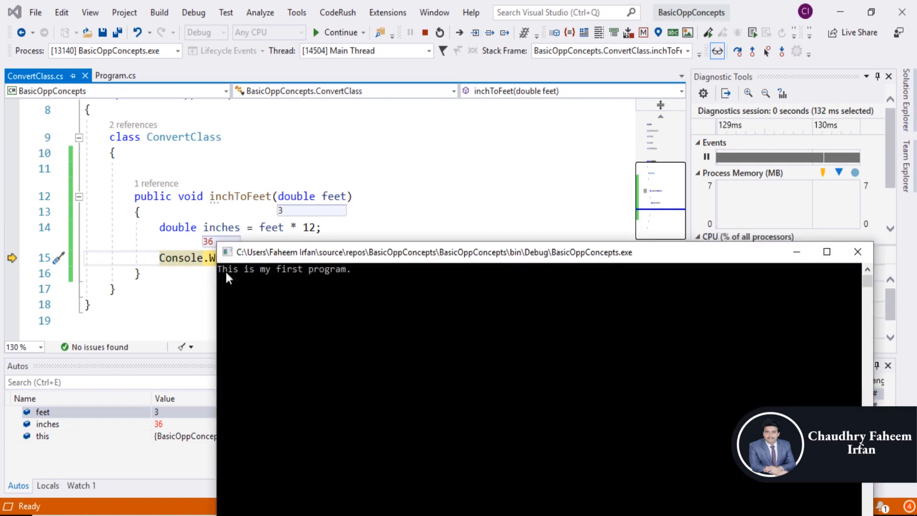
pyautogui.click(474, 33)
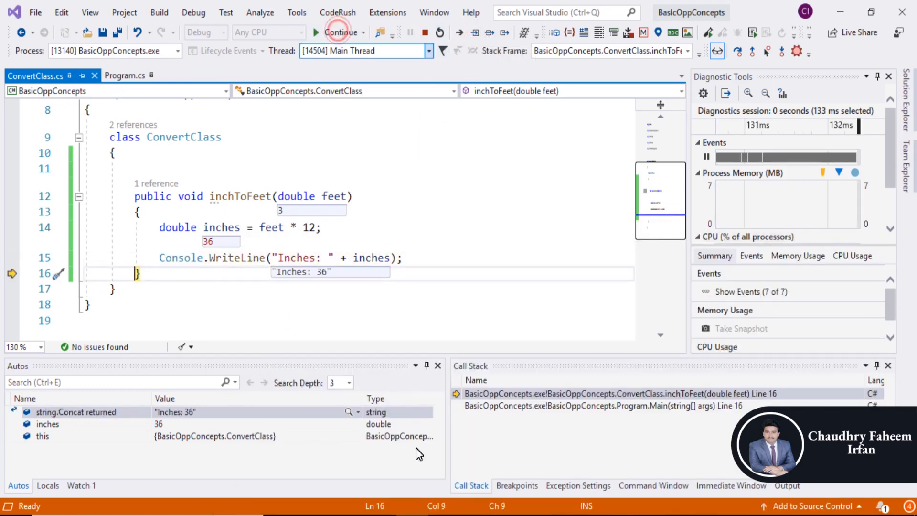
# - Continue to end debugging, then run without debugging so the console shows Inches: 36
pyautogui.click(426, 33)
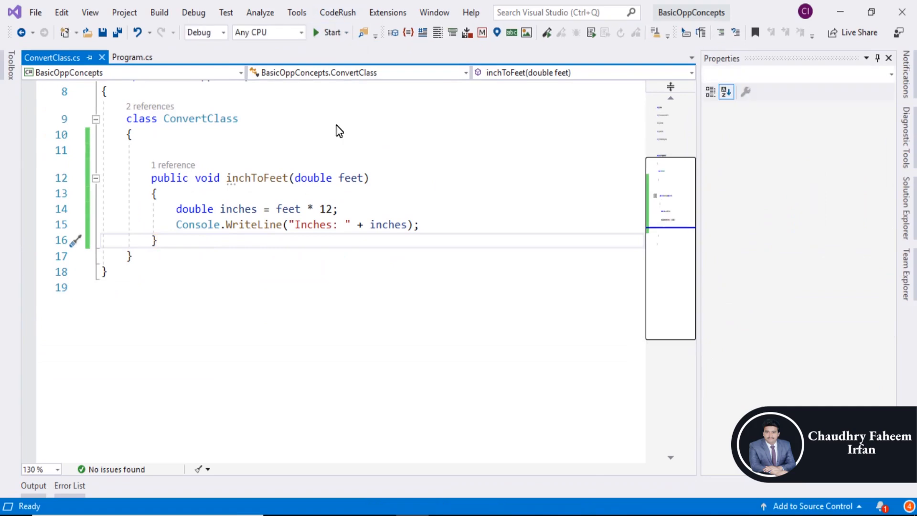
pyautogui.click(326, 33)
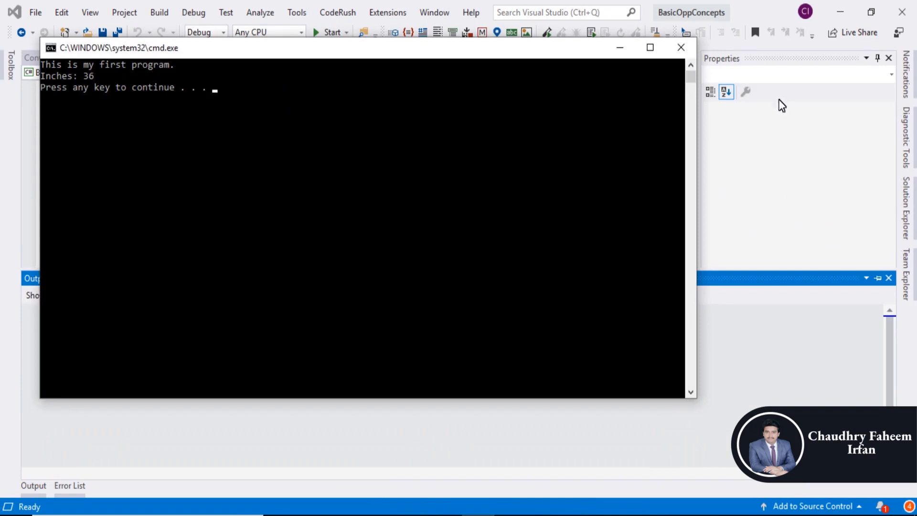
pyautogui.moveTo(681, 47)
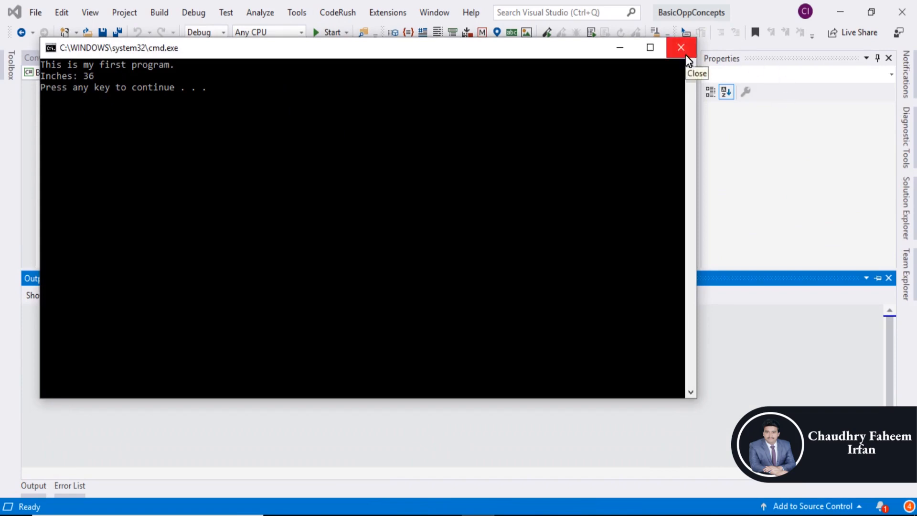